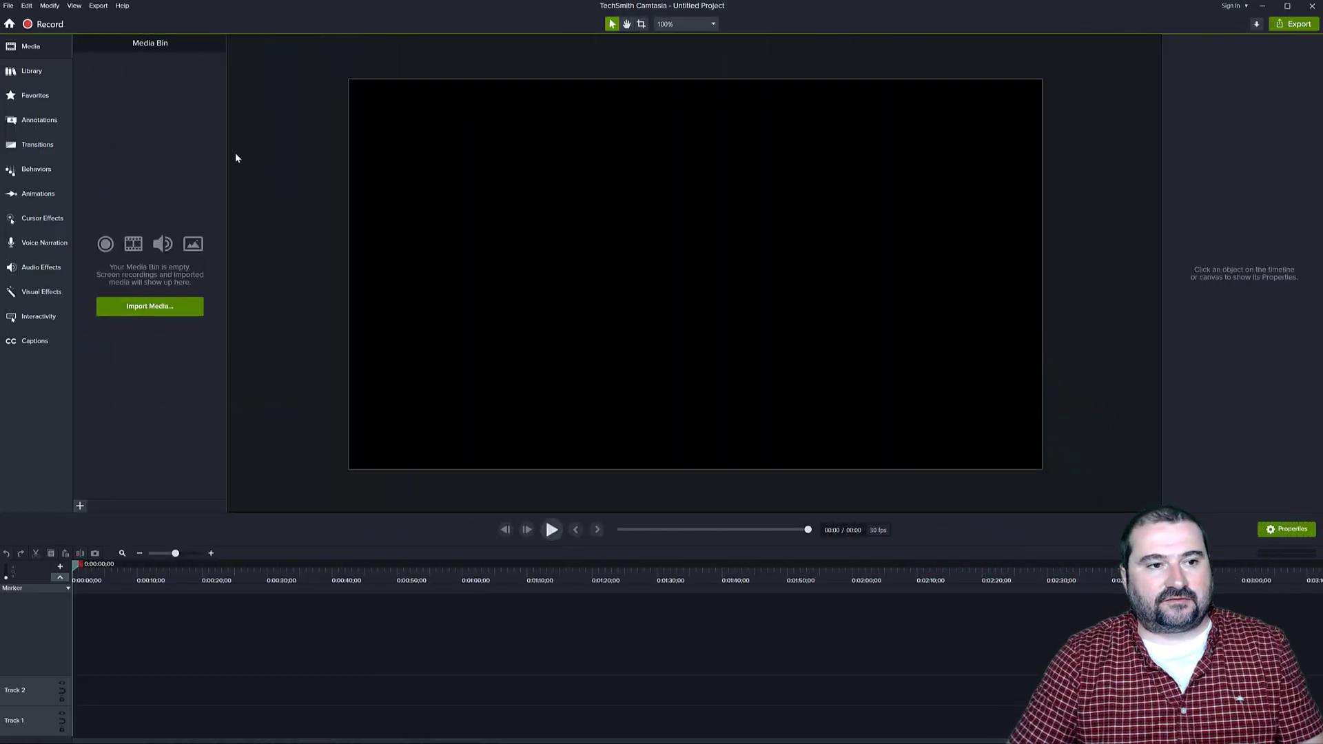
Switch the Library panel from the Graphicious library to the Chris Menard user library
{"action": "left_click", "coordinate": [33, 71]}
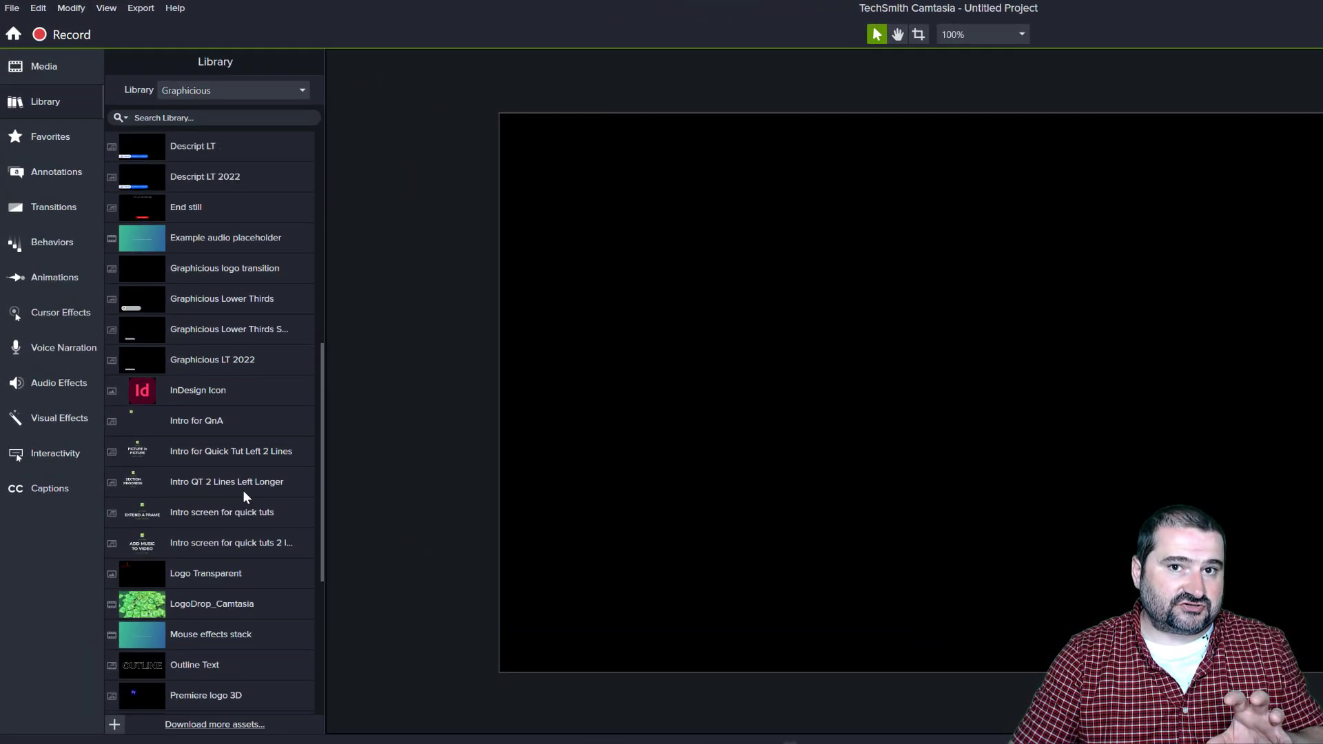
{"action": "scroll", "scroll_direction": "up", "scroll_amount": 3}
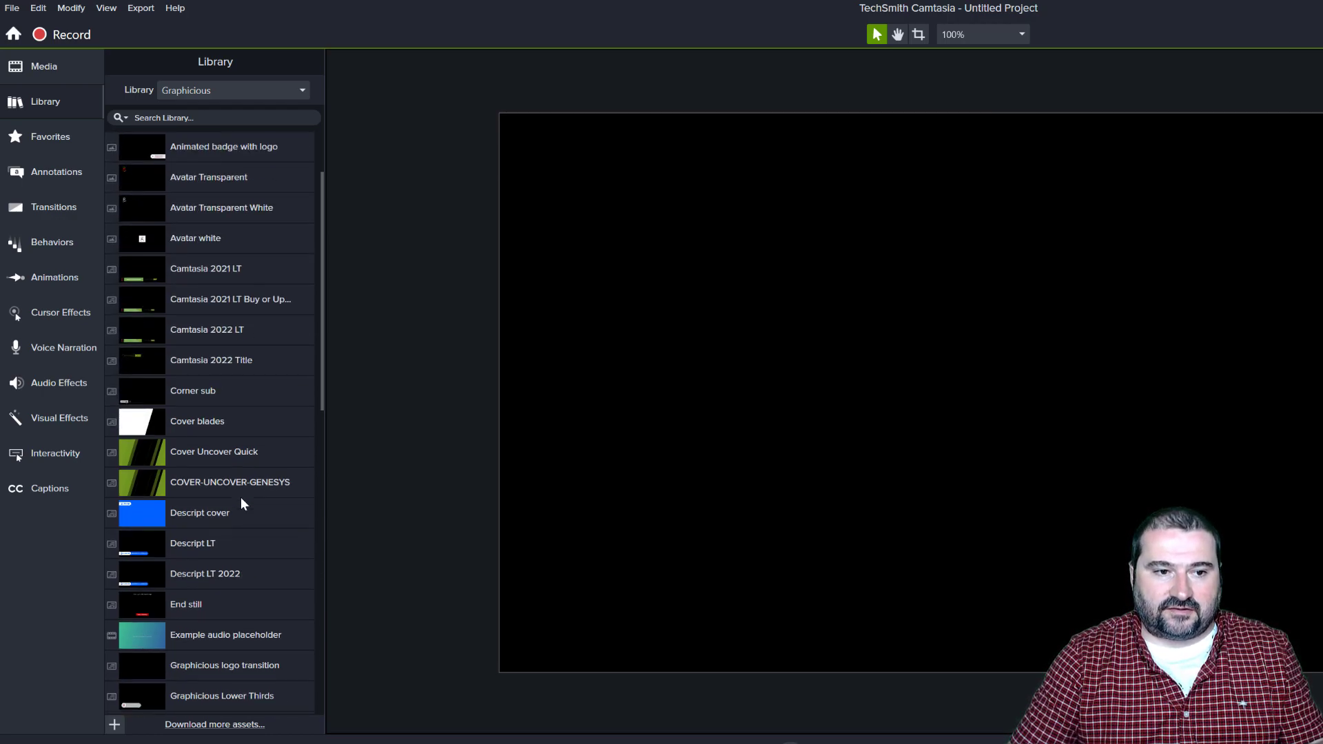
{"action": "mouse_move", "coordinate": [222, 131]}
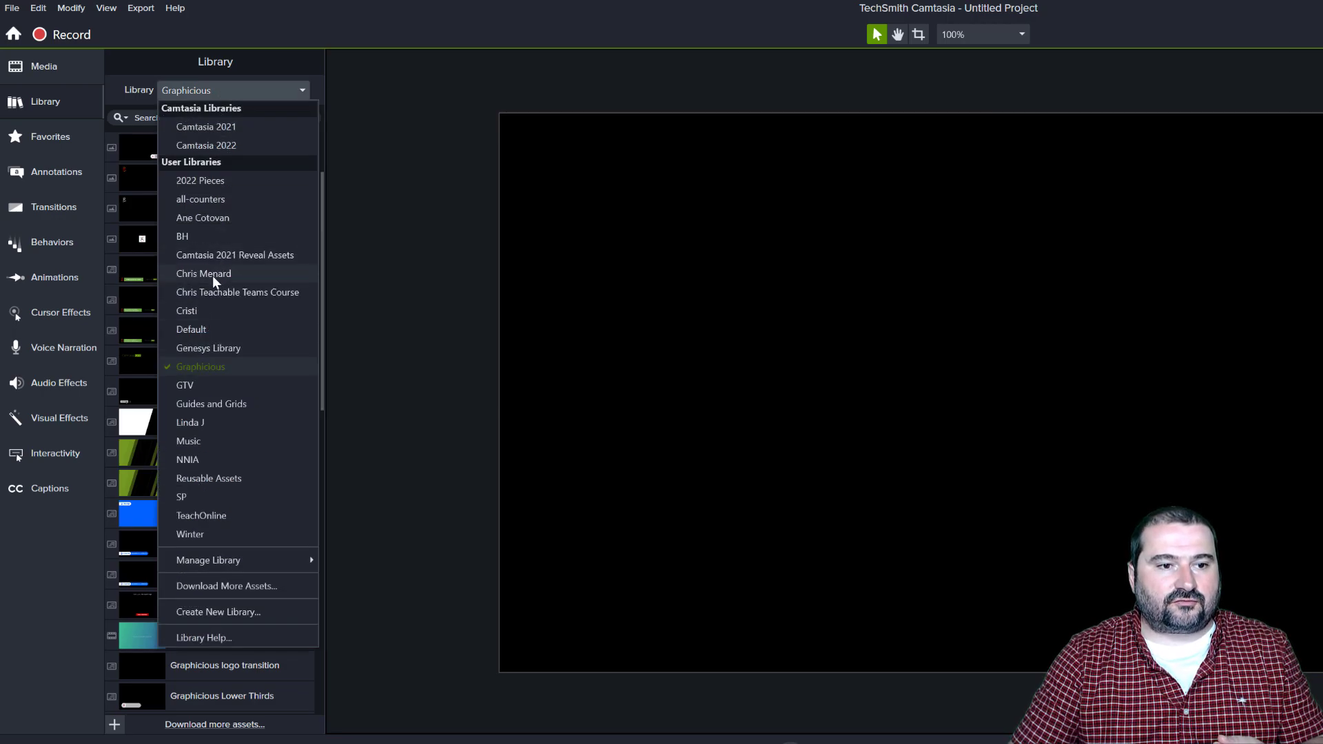
{"action": "left_click", "coordinate": [203, 272]}
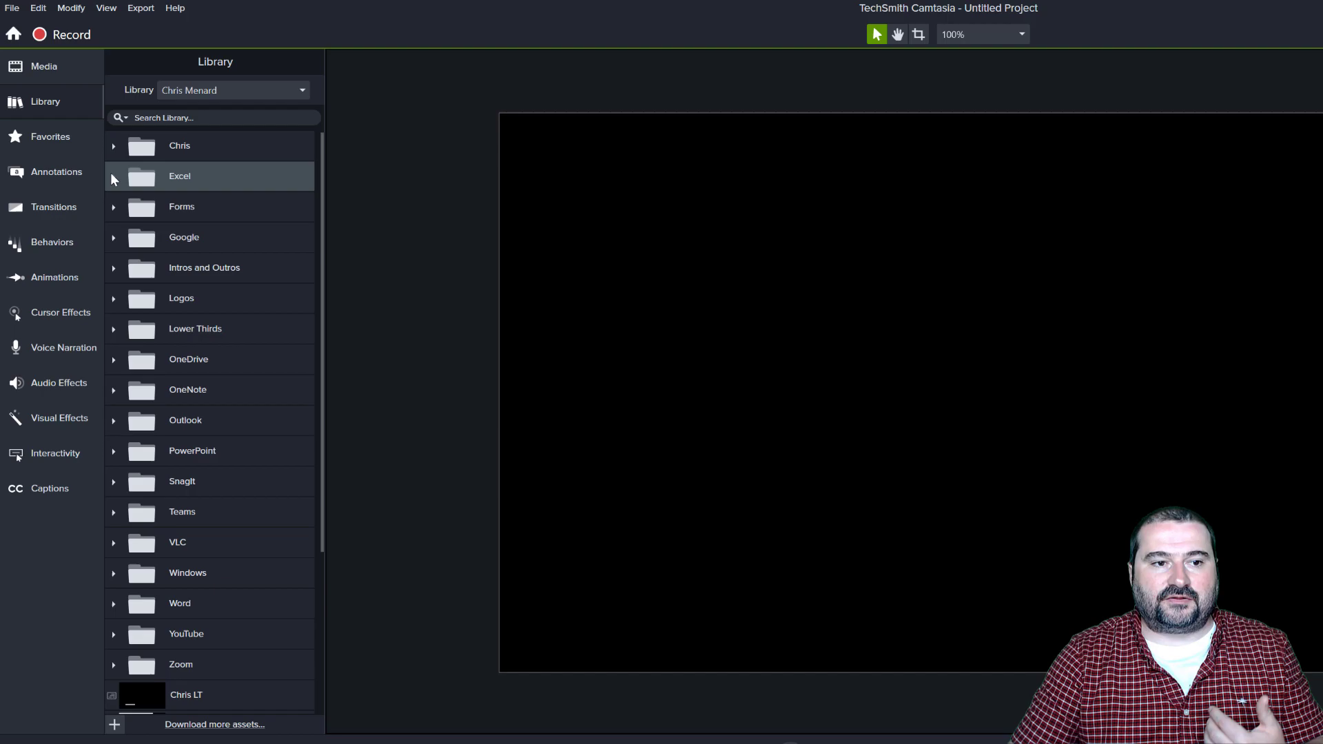
Expand the Excel folder to list its cover, icon, intro and lower-third assets
{"action": "left_click", "coordinate": [115, 177]}
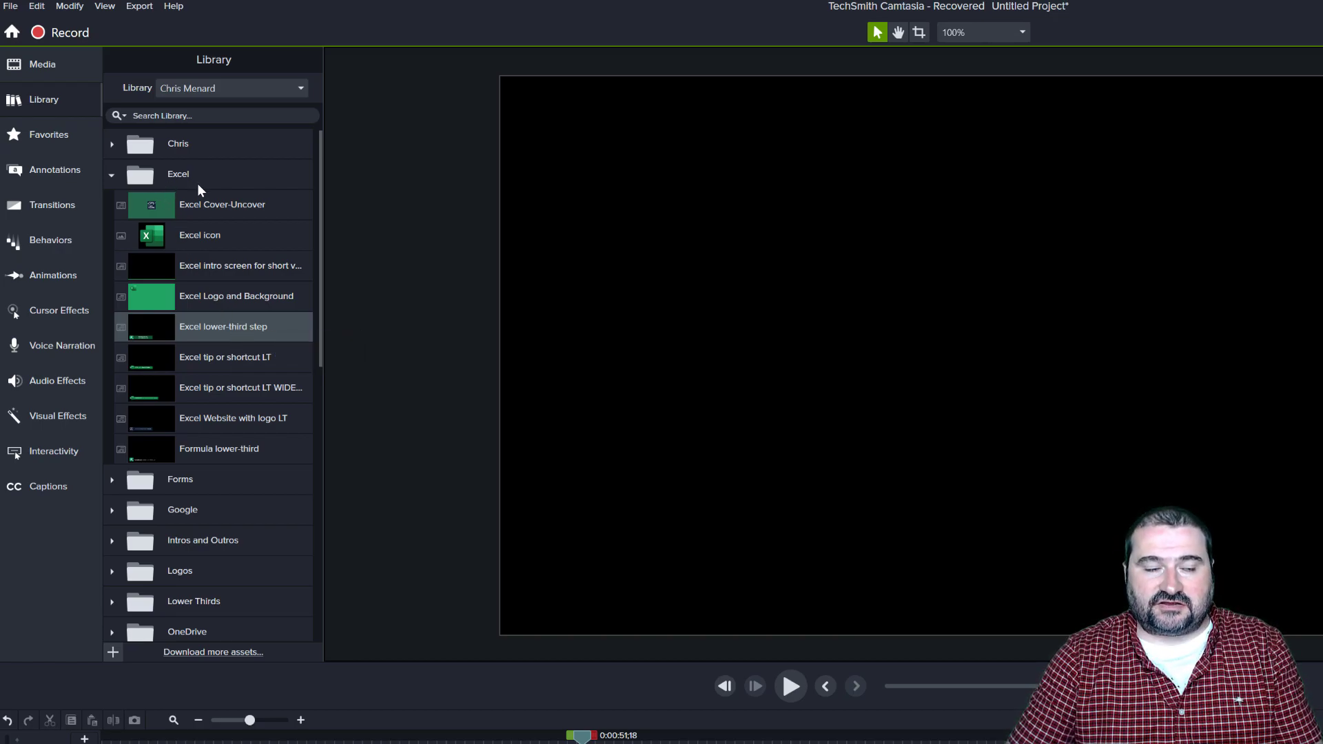
{"action": "mouse_move", "coordinate": [228, 267]}
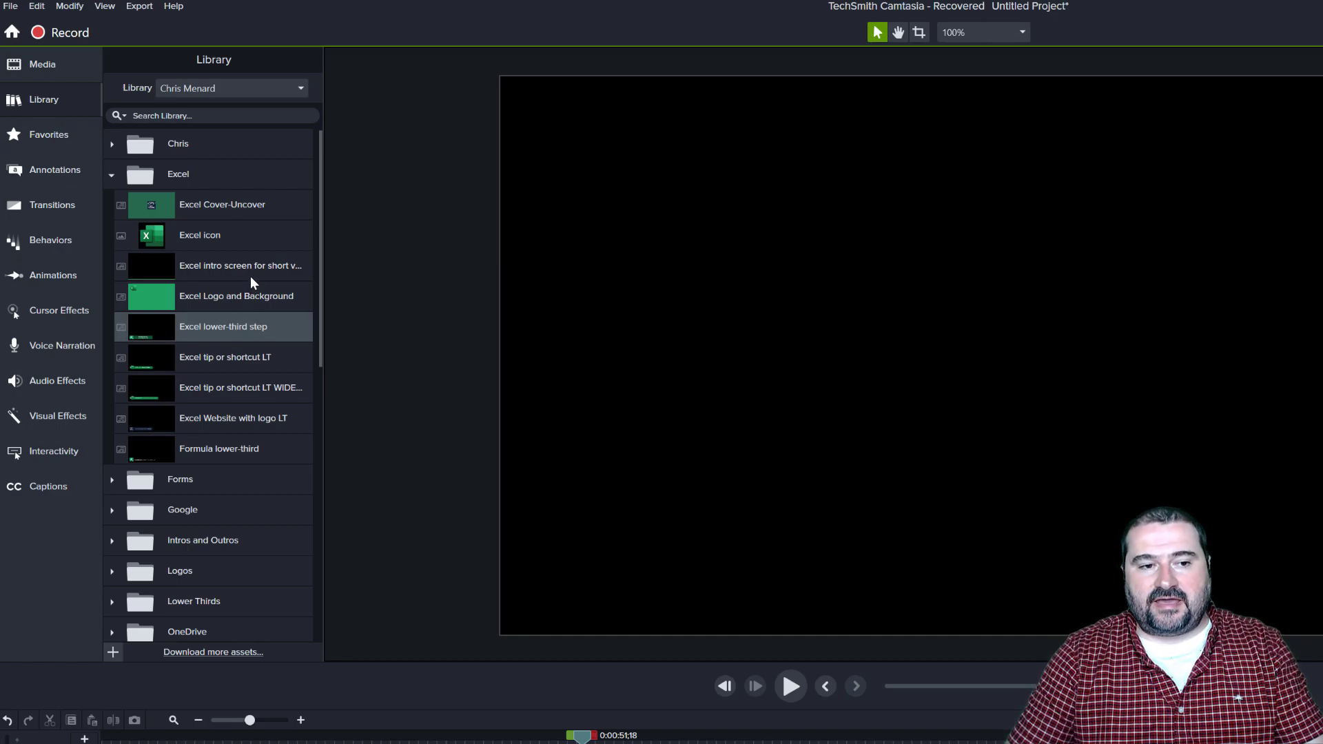
{"action": "mouse_move", "coordinate": [253, 303]}
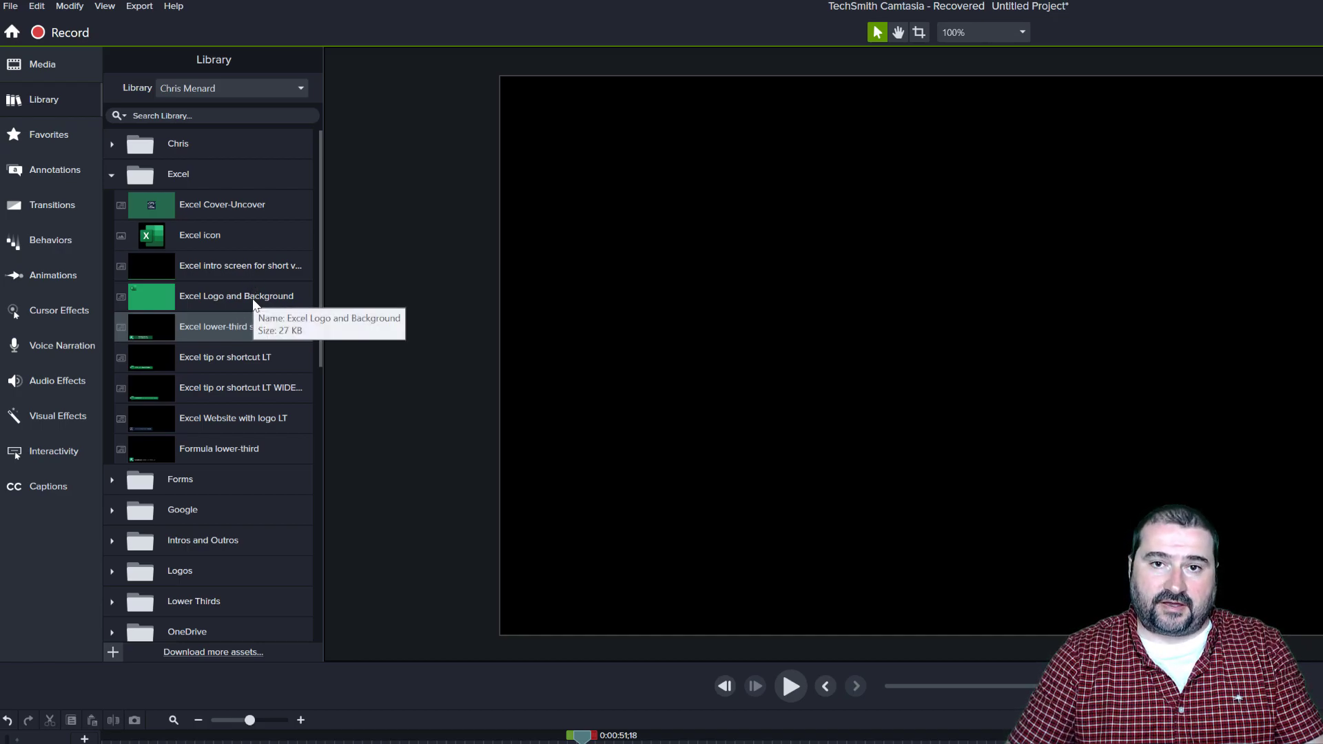
{"action": "mouse_move", "coordinate": [223, 270]}
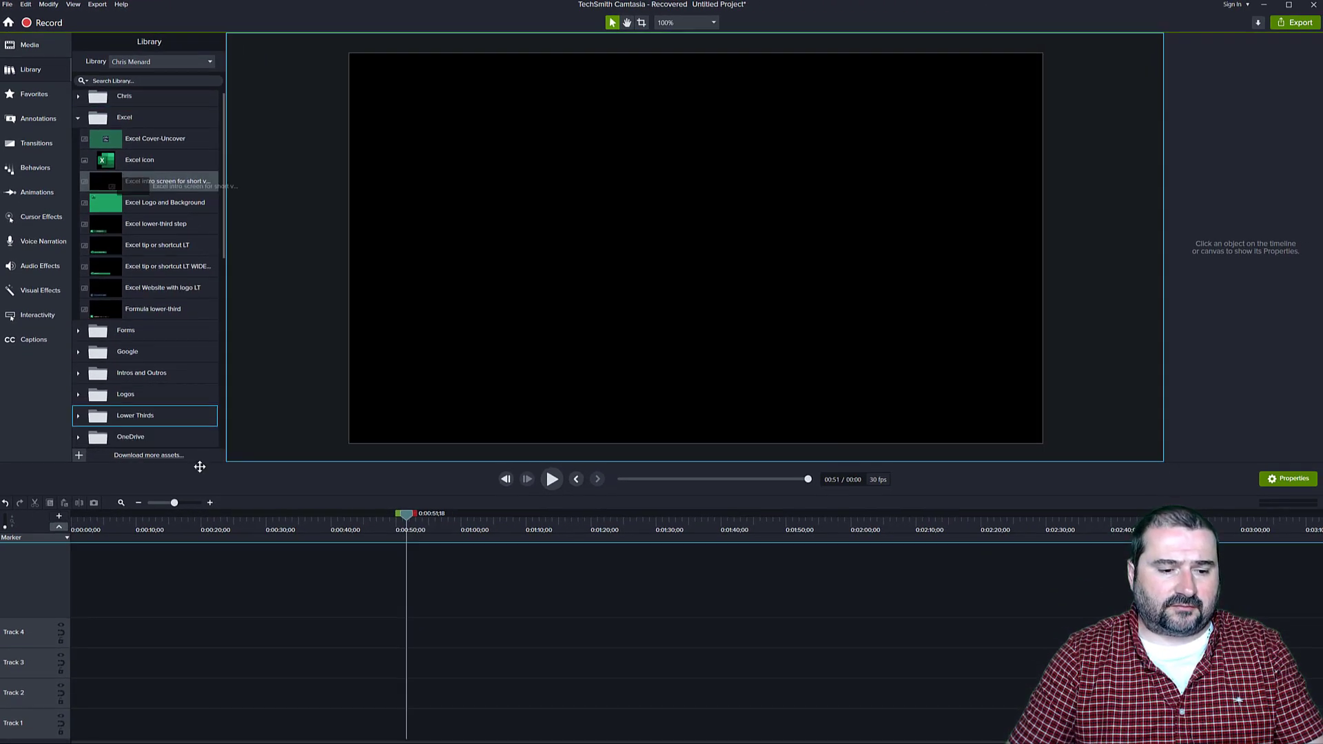
Drag 'Excel intro screen for short videos' onto the timeline and accept the missing-file warning
{"action": "left_click_drag", "start_coordinate": [168, 180], "coordinate": [316, 693]}
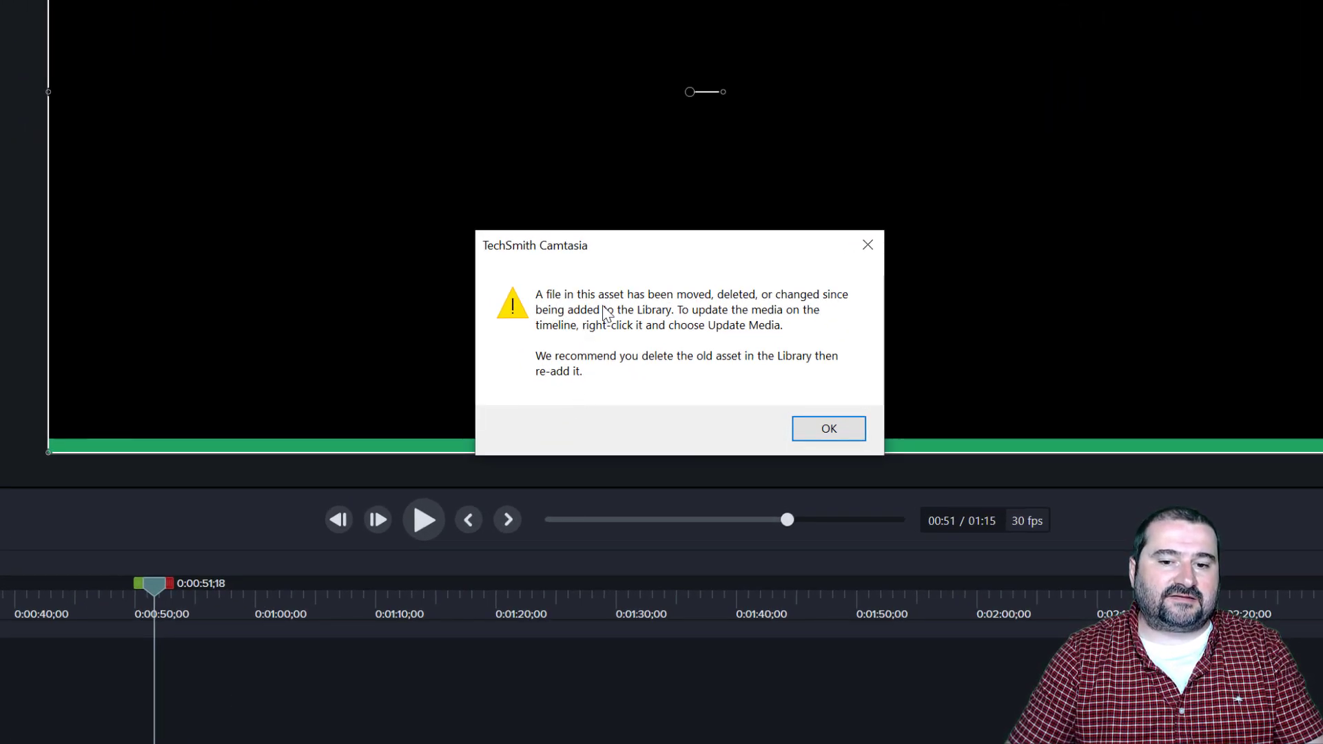
{"action": "mouse_move", "coordinate": [743, 314]}
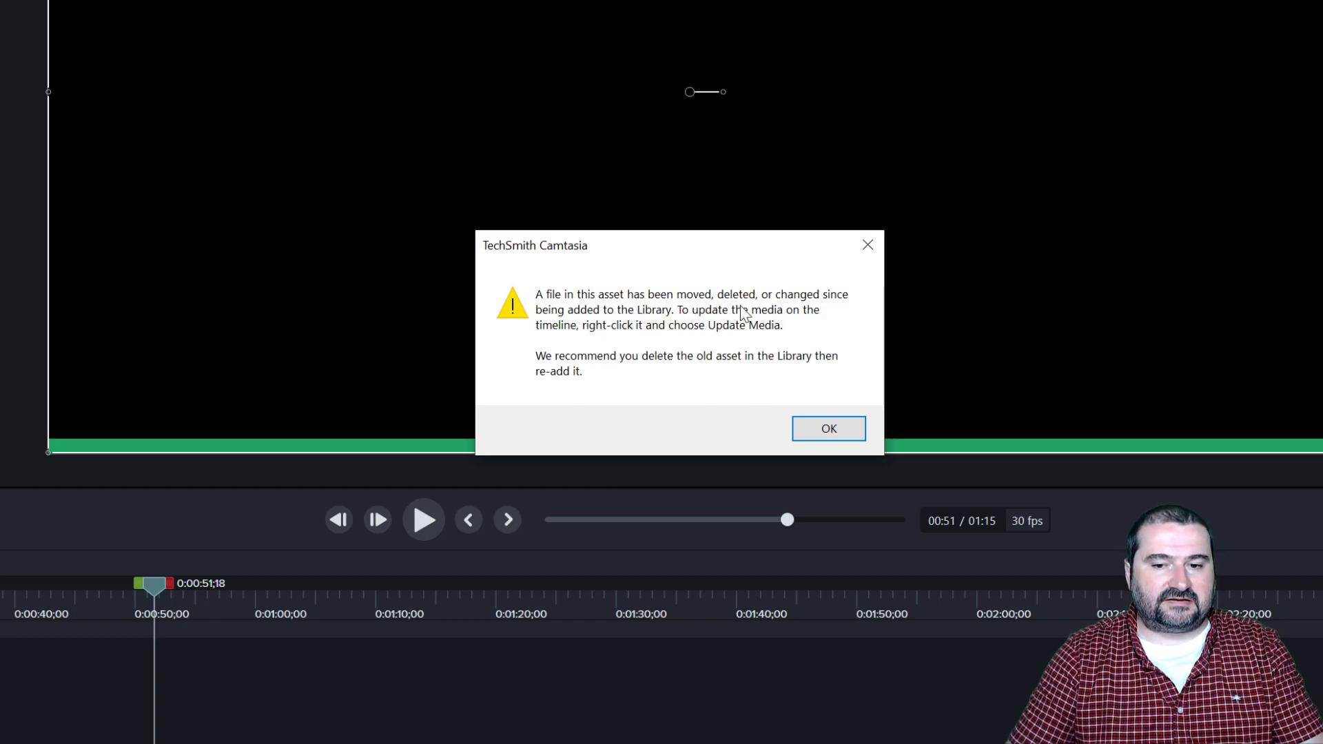
{"action": "mouse_move", "coordinate": [653, 336]}
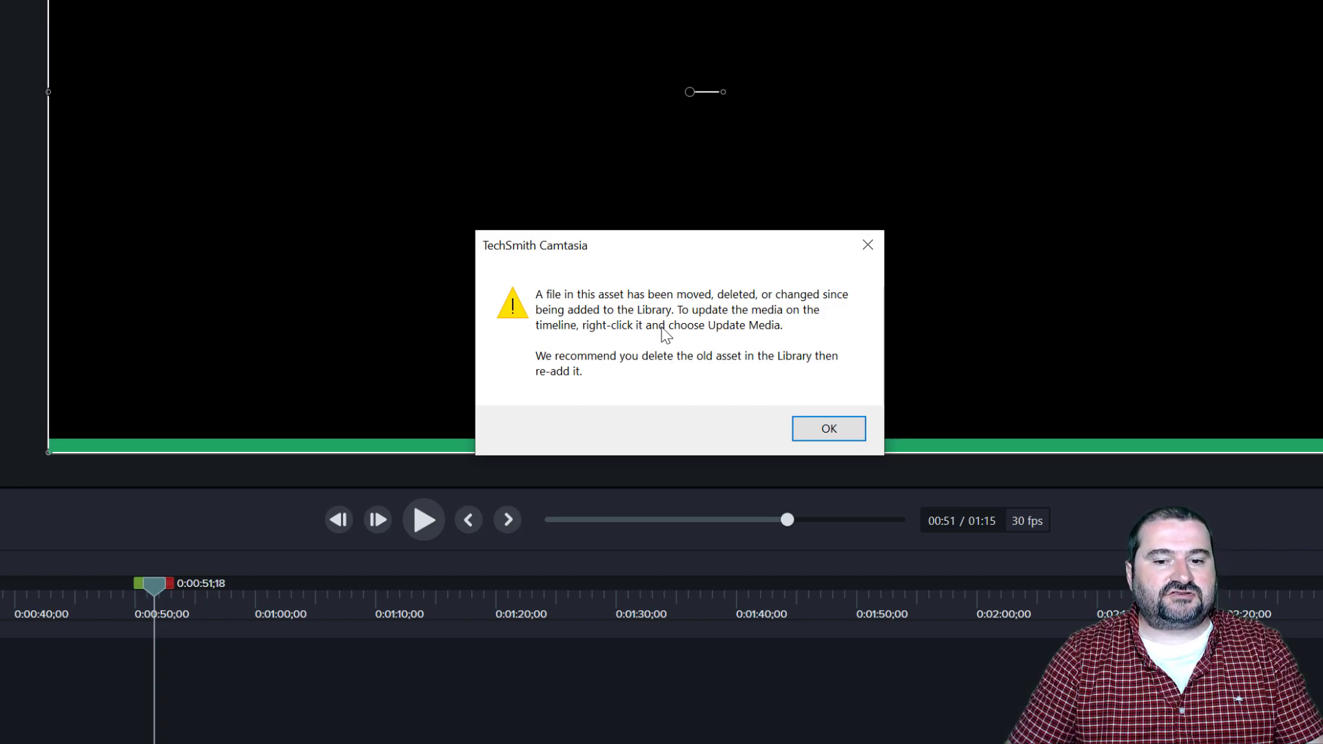
{"action": "mouse_move", "coordinate": [680, 388]}
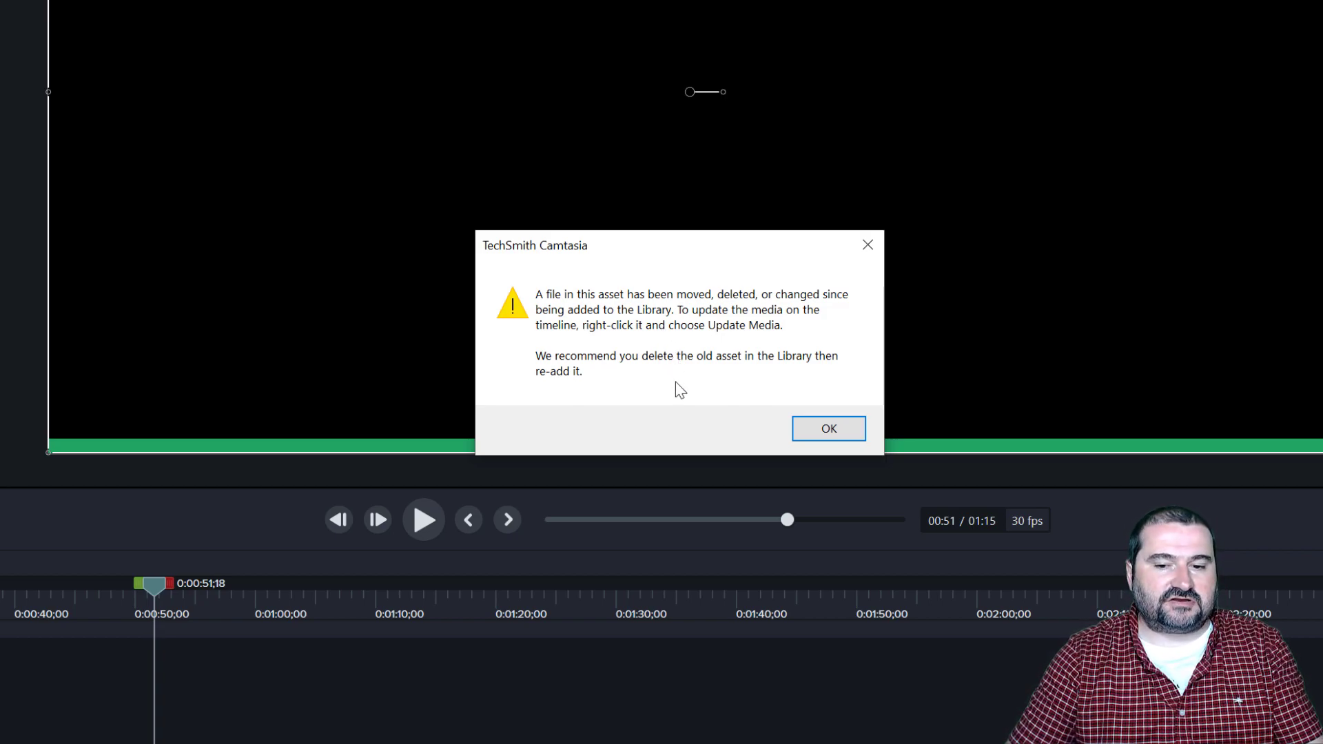
{"action": "mouse_move", "coordinate": [660, 376]}
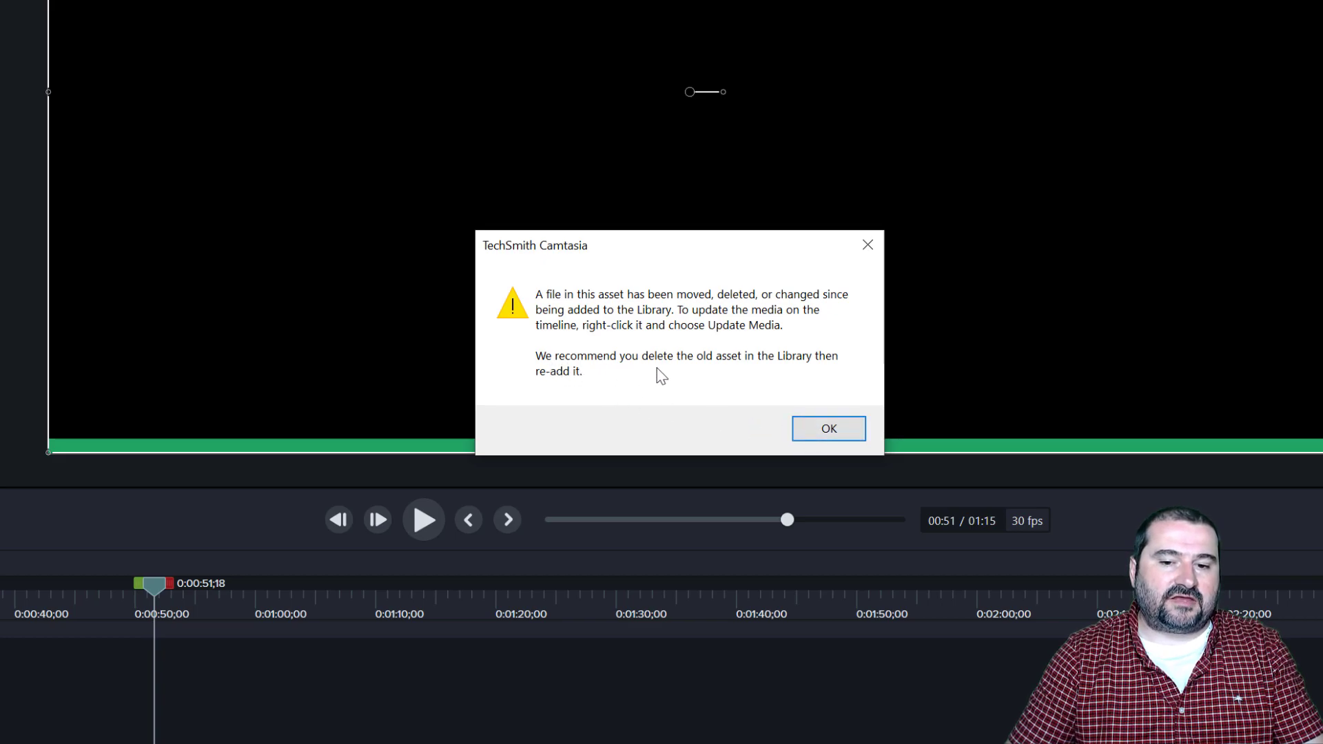
{"action": "mouse_move", "coordinate": [774, 380]}
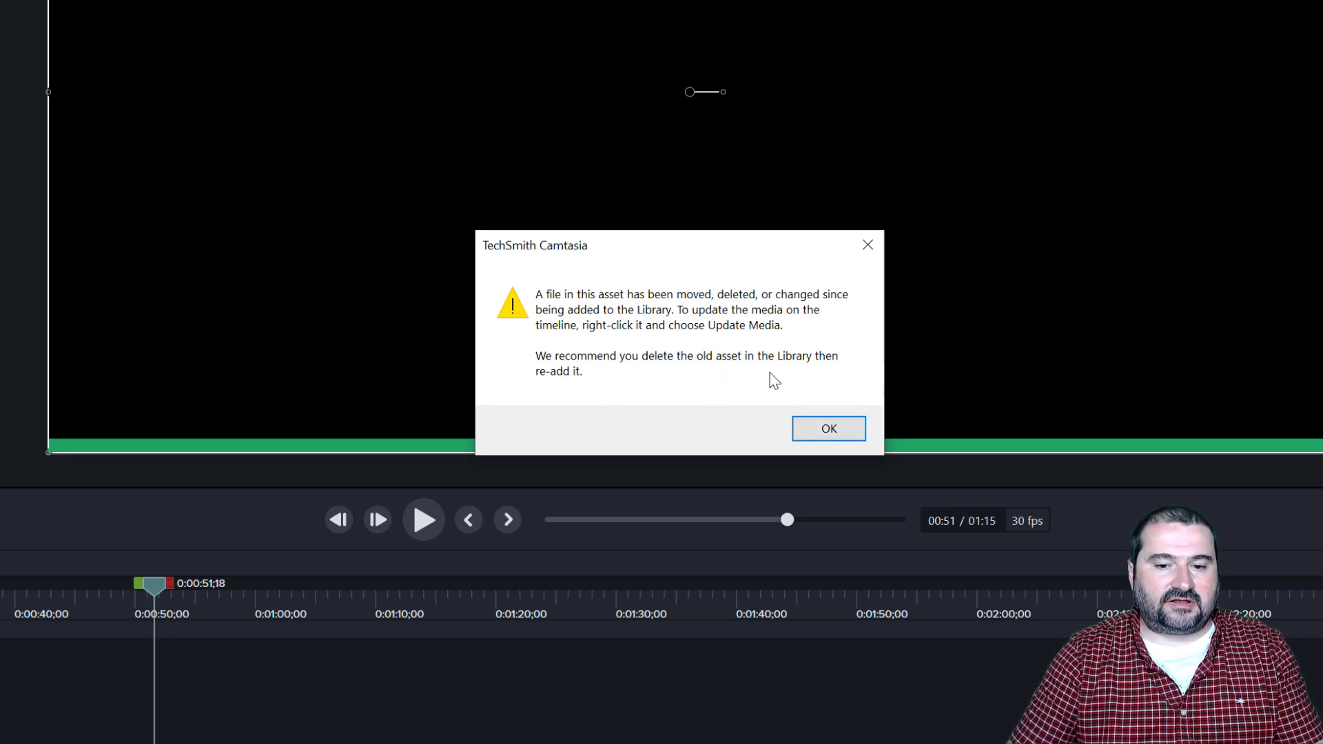
{"action": "left_click", "coordinate": [828, 429]}
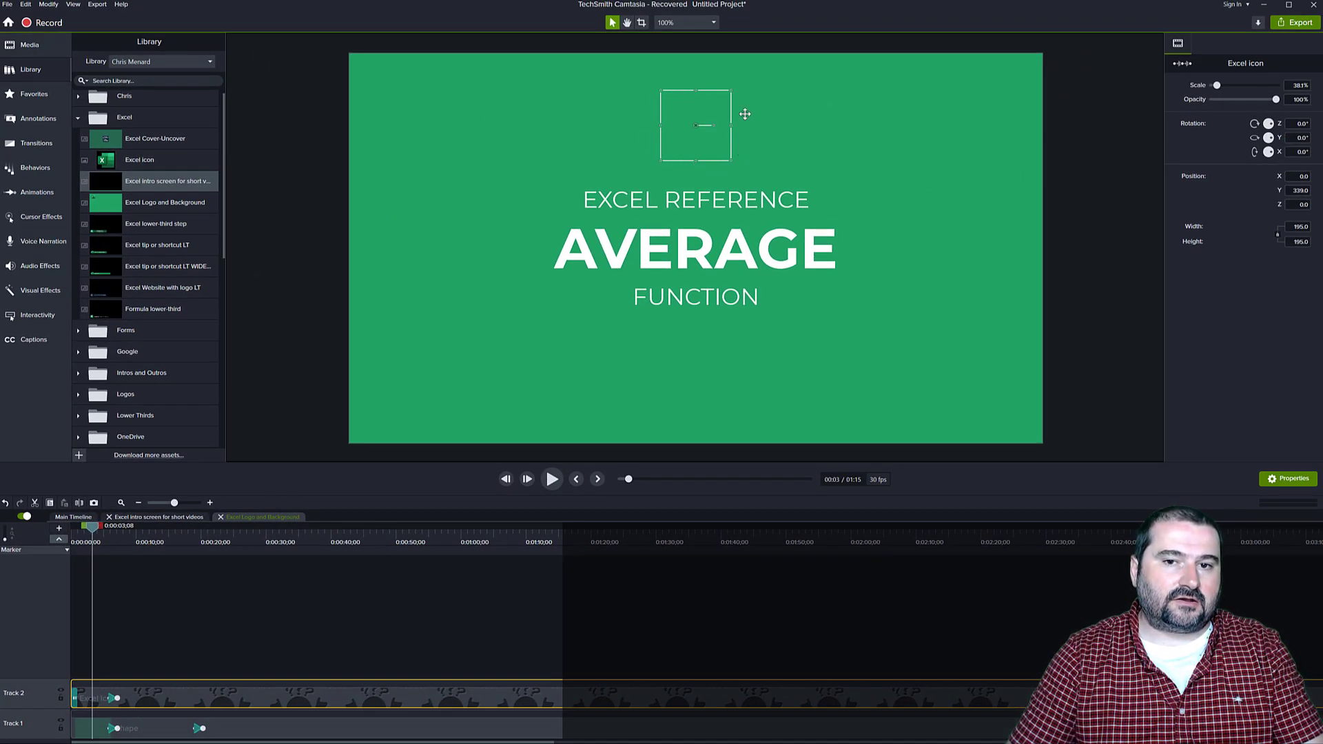
{"action": "mouse_move", "coordinate": [696, 160]}
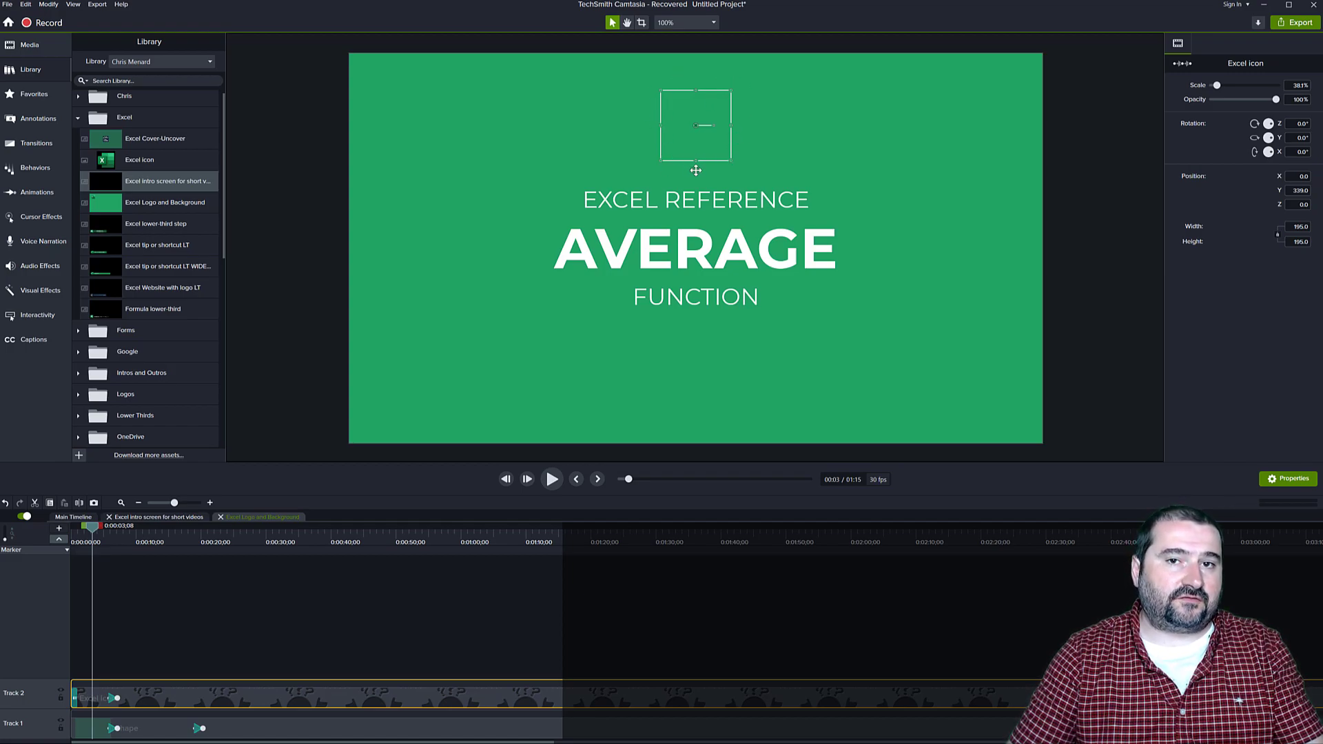
{"action": "mouse_move", "coordinate": [182, 700]}
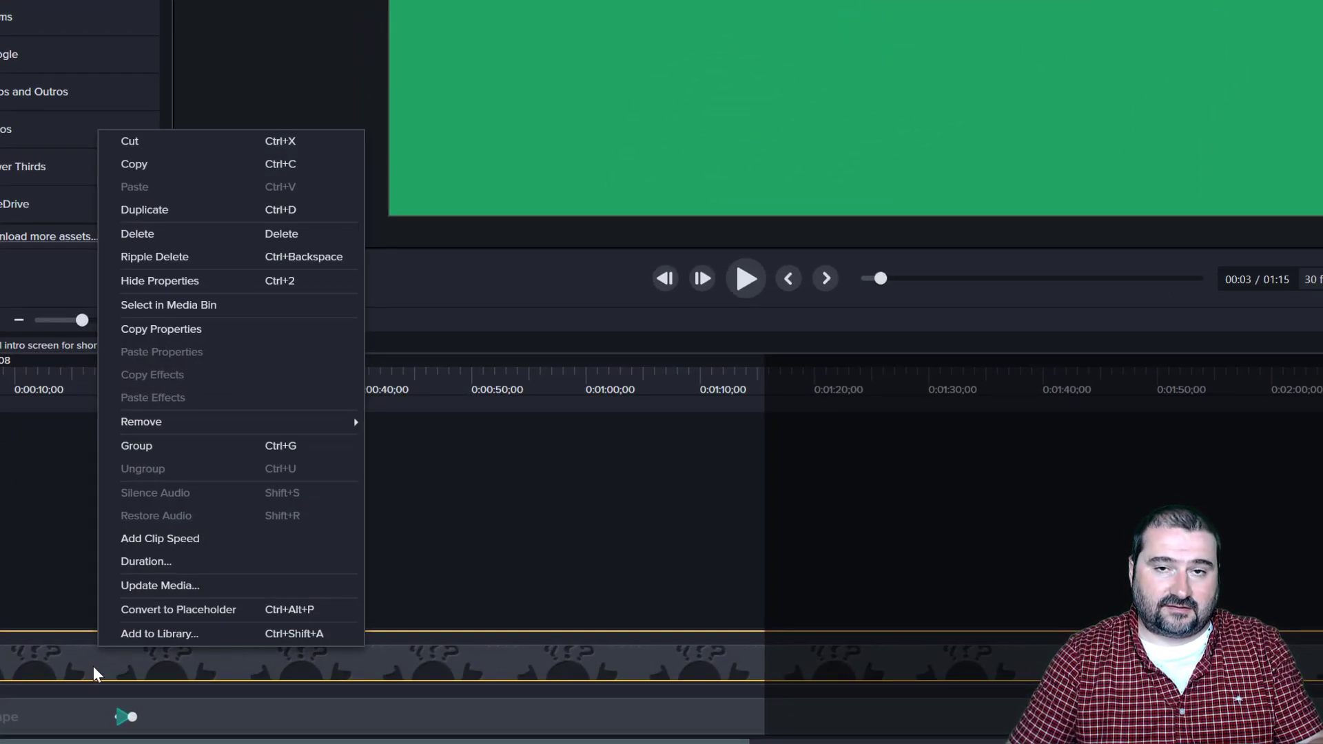
{"action": "mouse_move", "coordinate": [167, 596]}
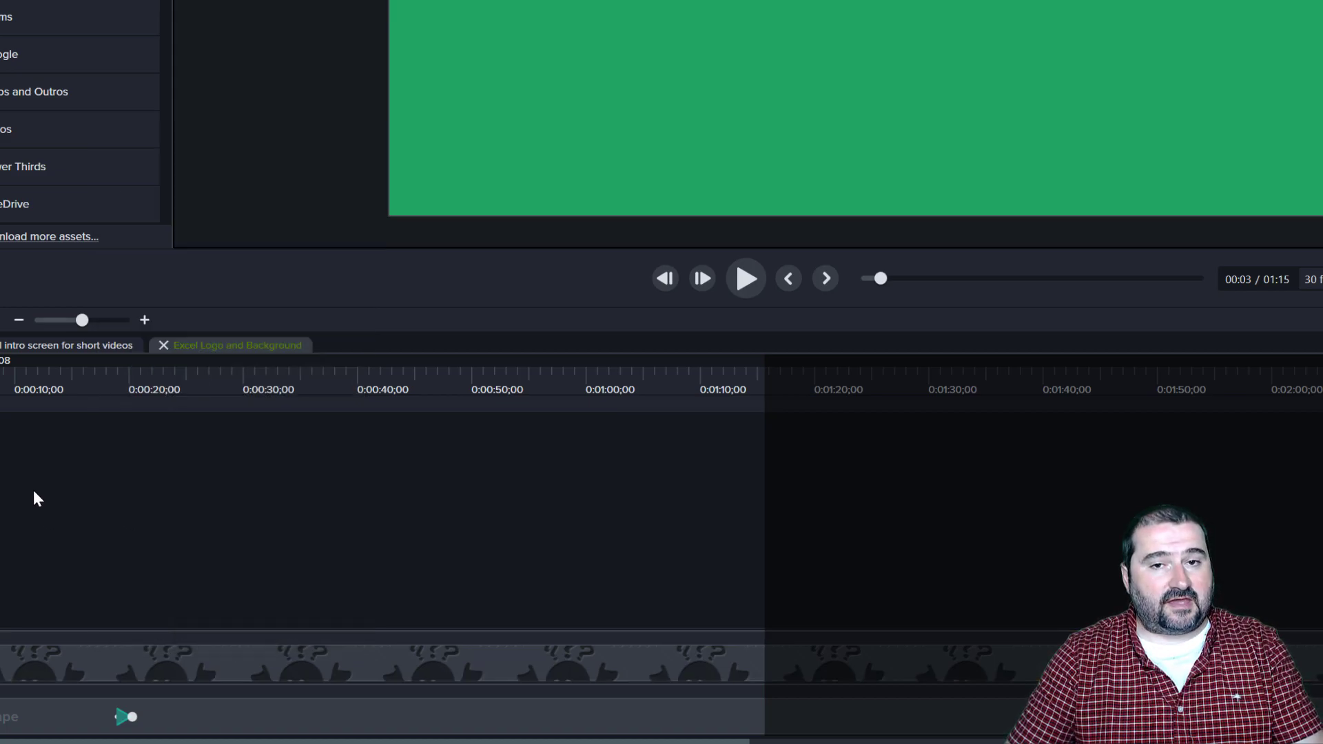
Show the Media Bin listing the logo, the missing Excel icon file and an Excel icon image
{"action": "left_click", "coordinate": [42, 78]}
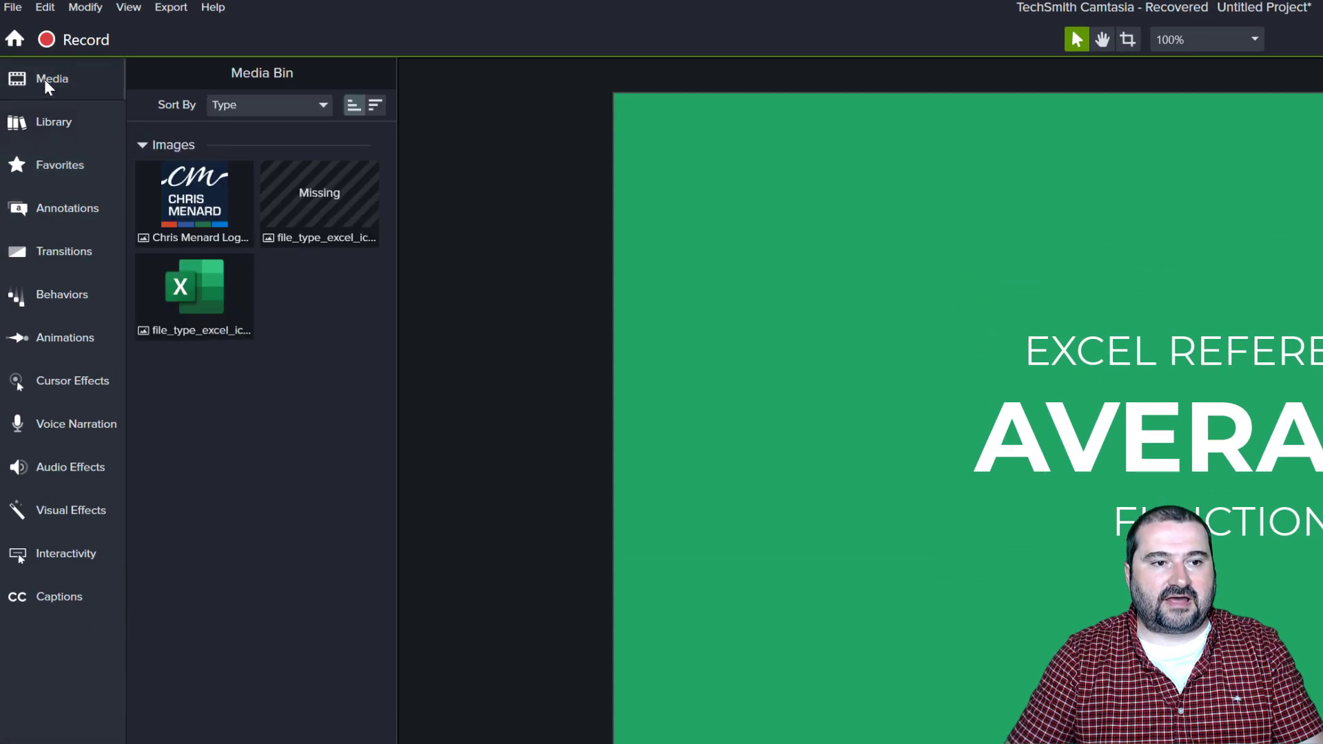
Choose Update Media on the missing Excel icon image in the Media Bin
{"action": "left_click", "coordinate": [320, 204]}
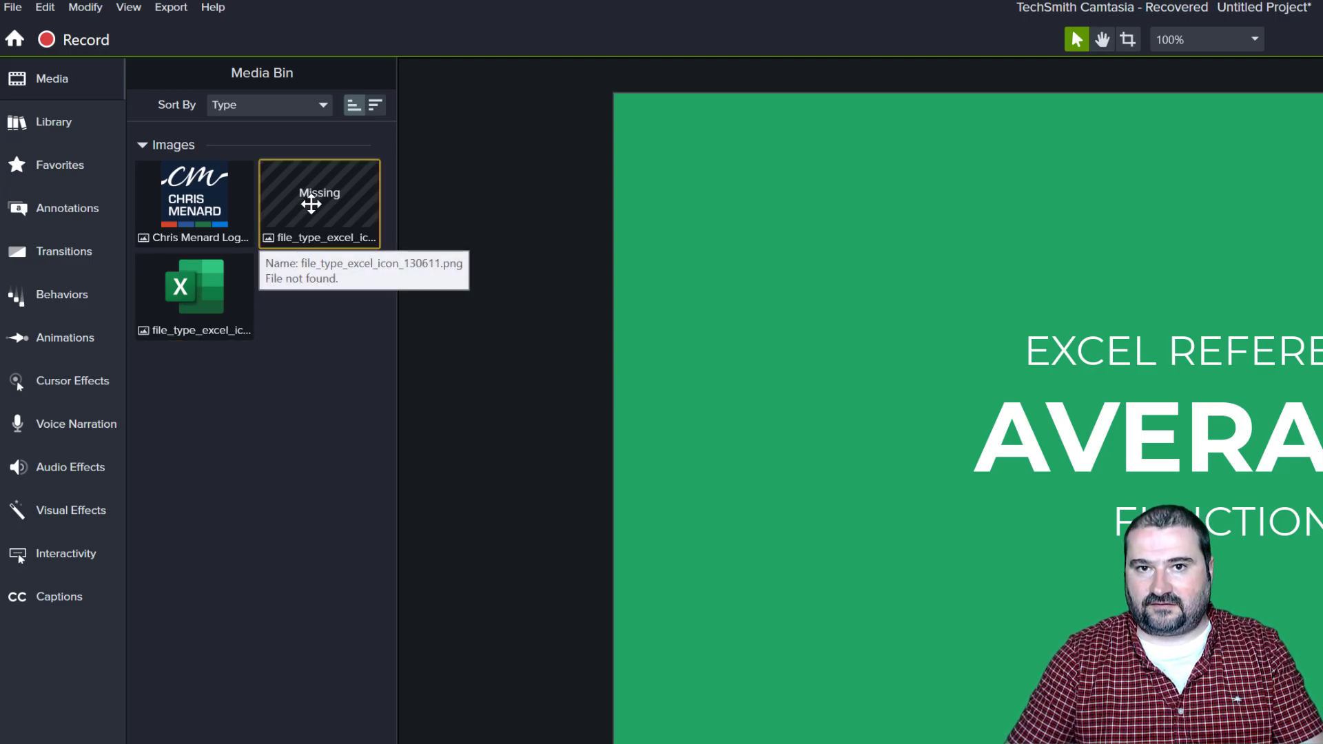
{"action": "right_click", "coordinate": [311, 204]}
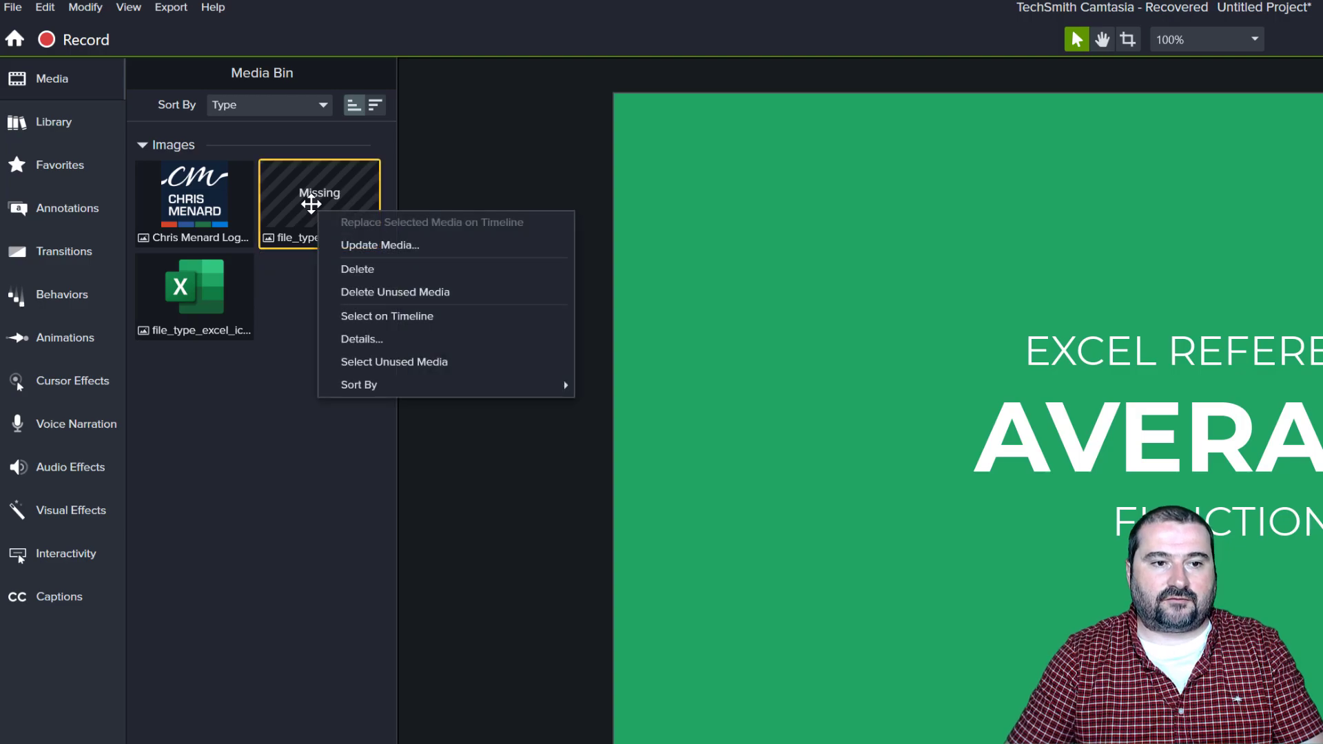
{"action": "mouse_move", "coordinate": [344, 249]}
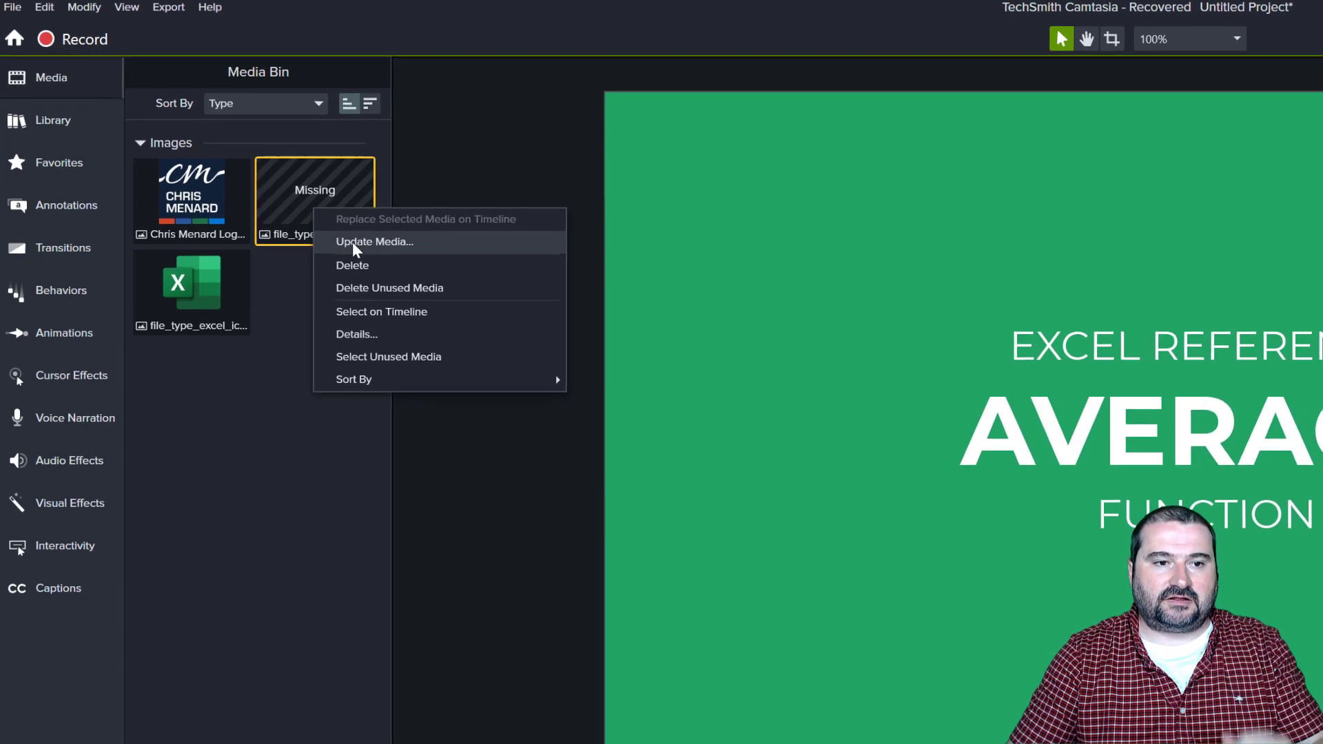
{"action": "left_click", "coordinate": [375, 241]}
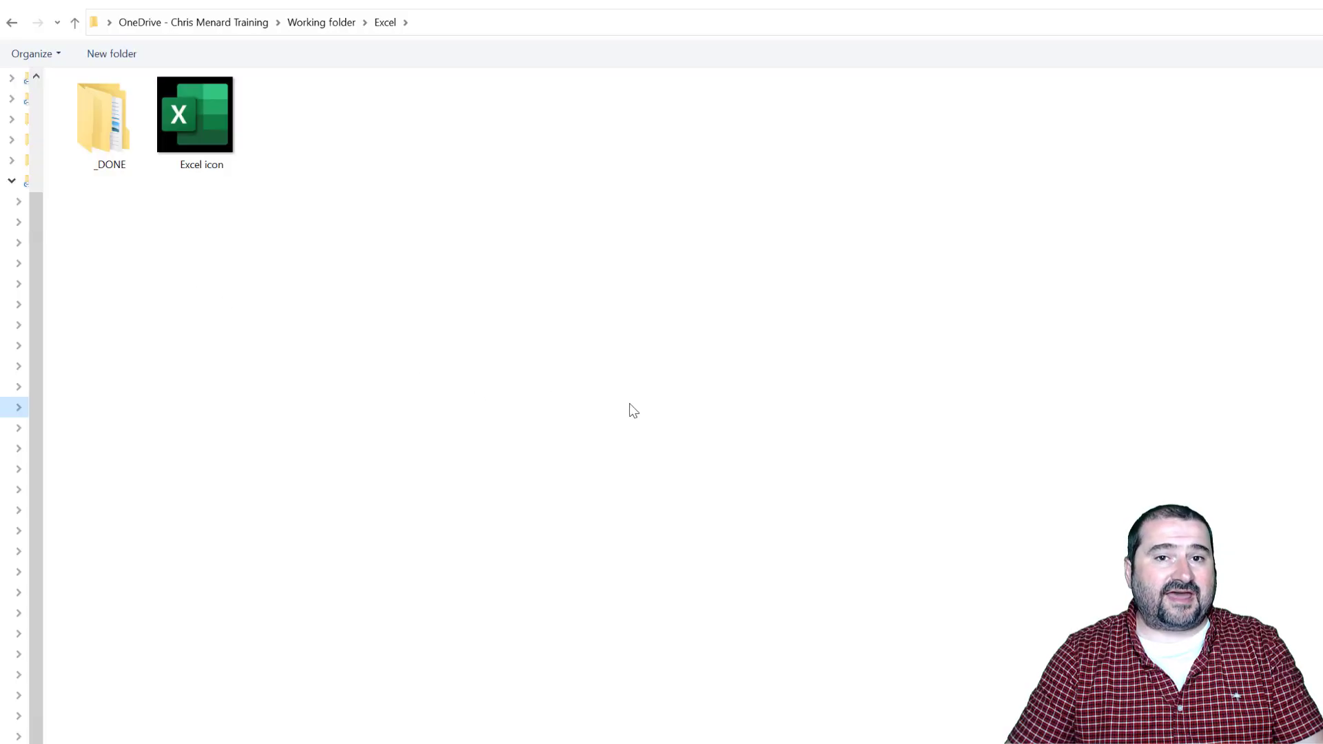
{"action": "mouse_move", "coordinate": [265, 228]}
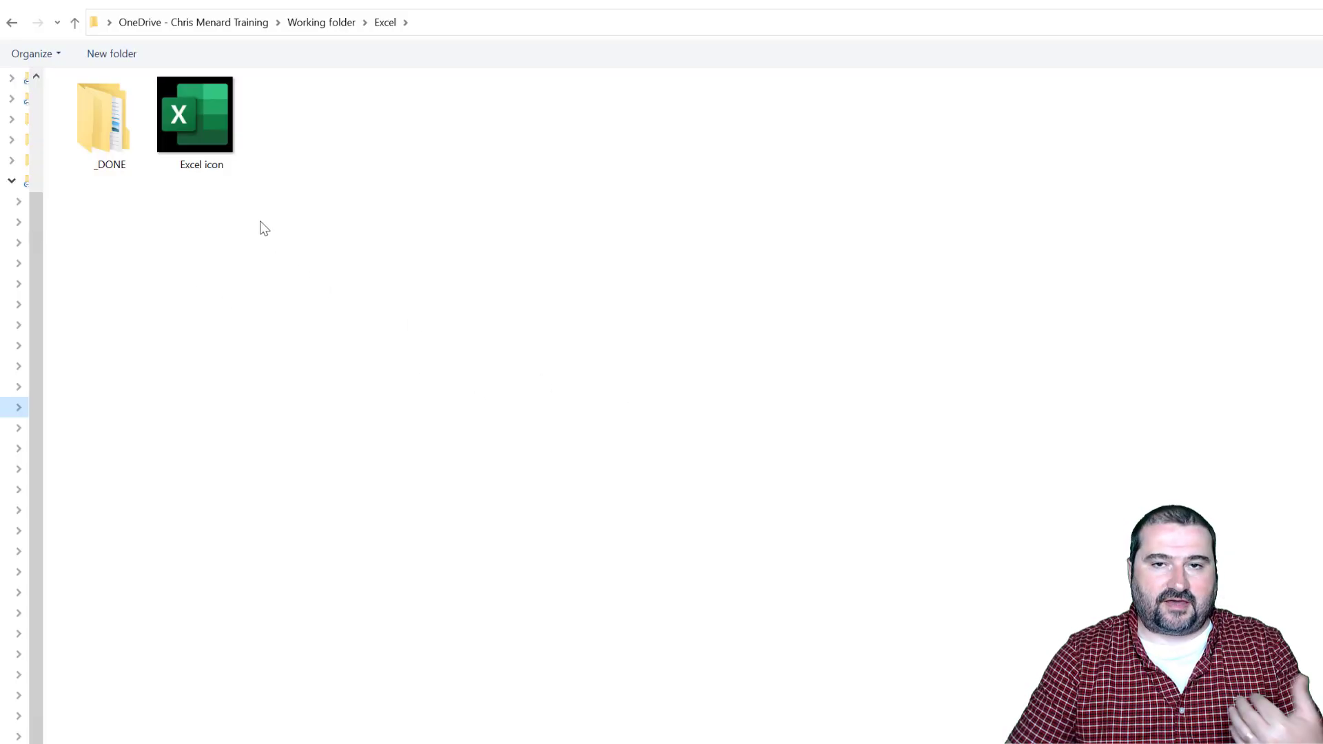
Select the Excel icon file in Working folder > Excel as the replacement image
{"action": "left_click", "coordinate": [195, 115]}
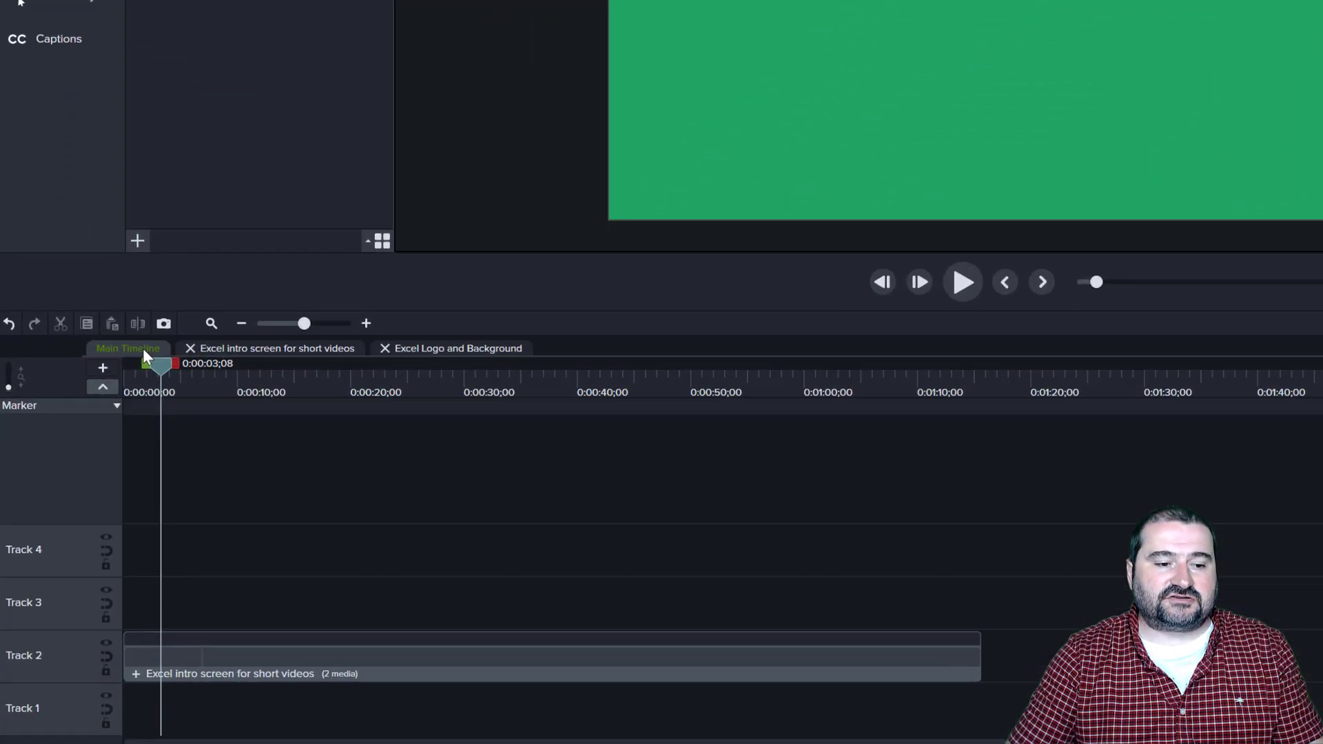
Add the relinked Excel intro screen group from the timeline to the library
{"action": "right_click", "coordinate": [290, 656]}
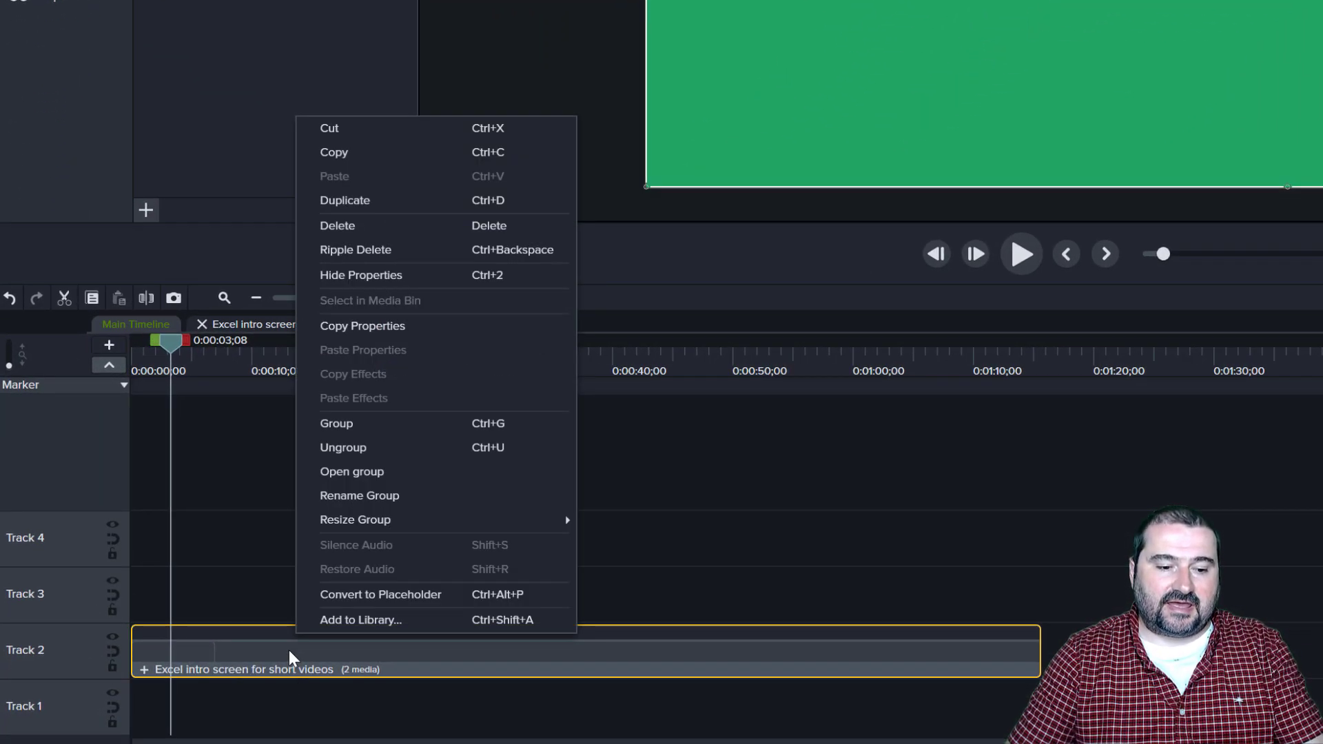
{"action": "mouse_move", "coordinate": [345, 636]}
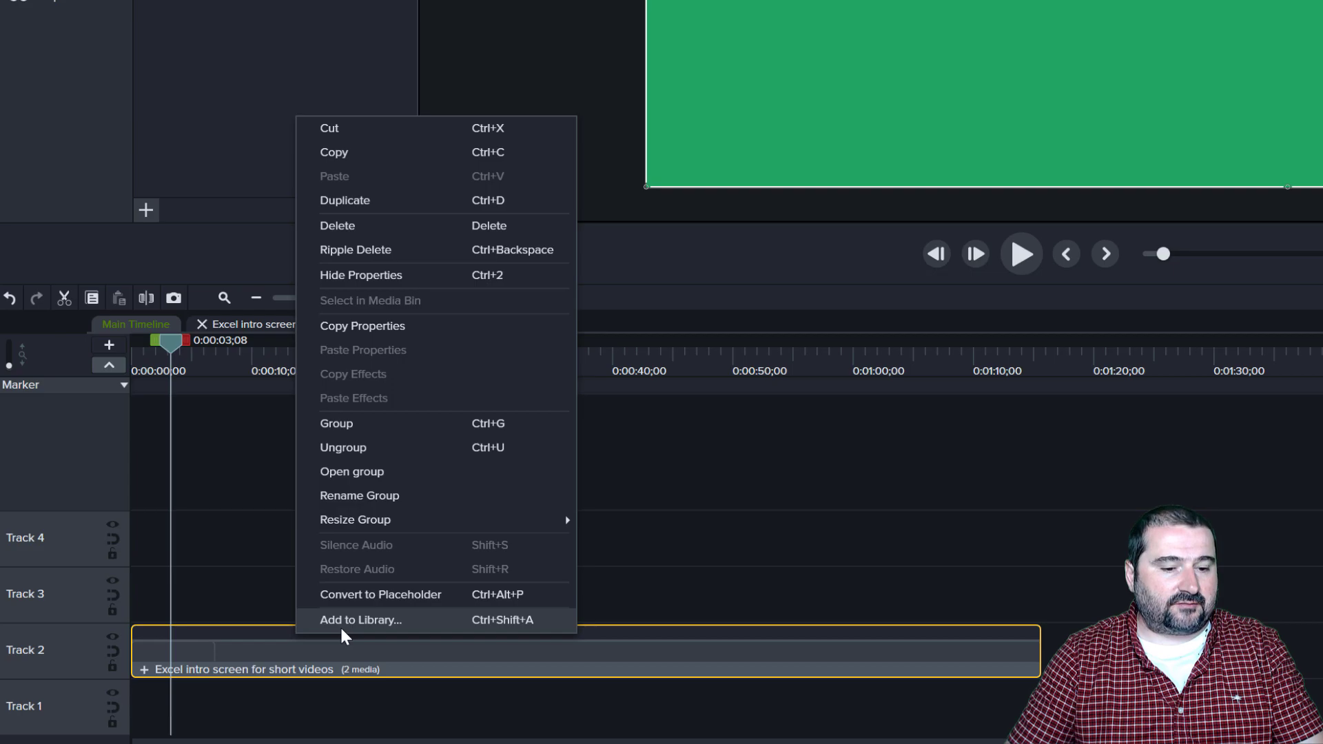
{"action": "left_click", "coordinate": [361, 620]}
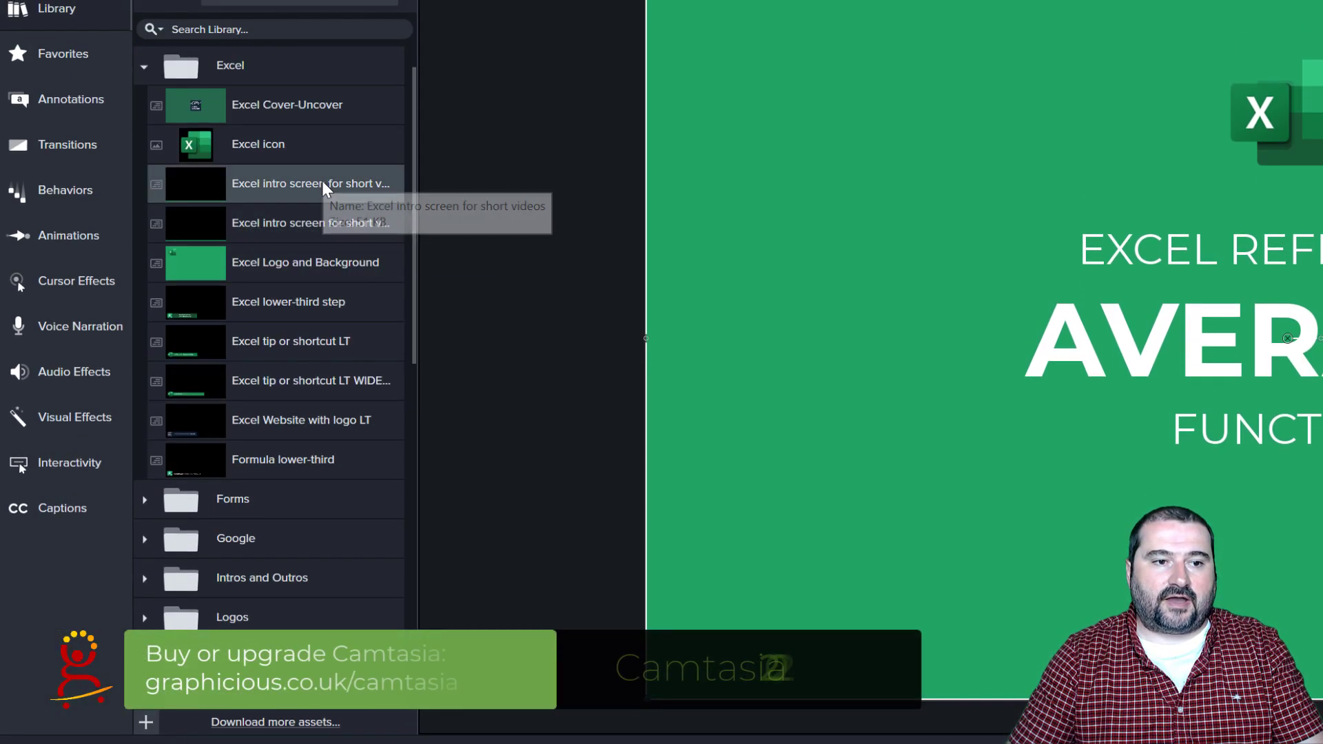
Delete the old 'Excel intro screen for short videos' asset from the library
{"action": "right_click", "coordinate": [326, 186]}
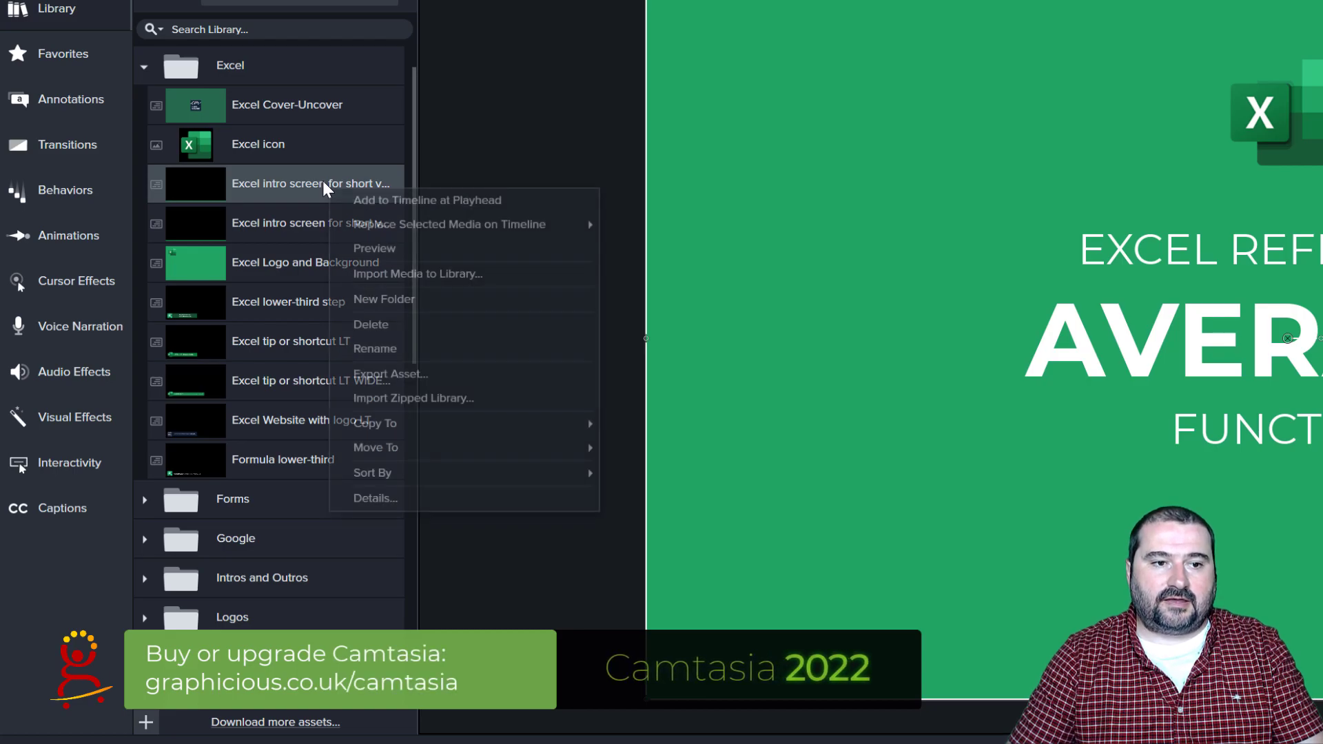
{"action": "left_click", "coordinate": [371, 324]}
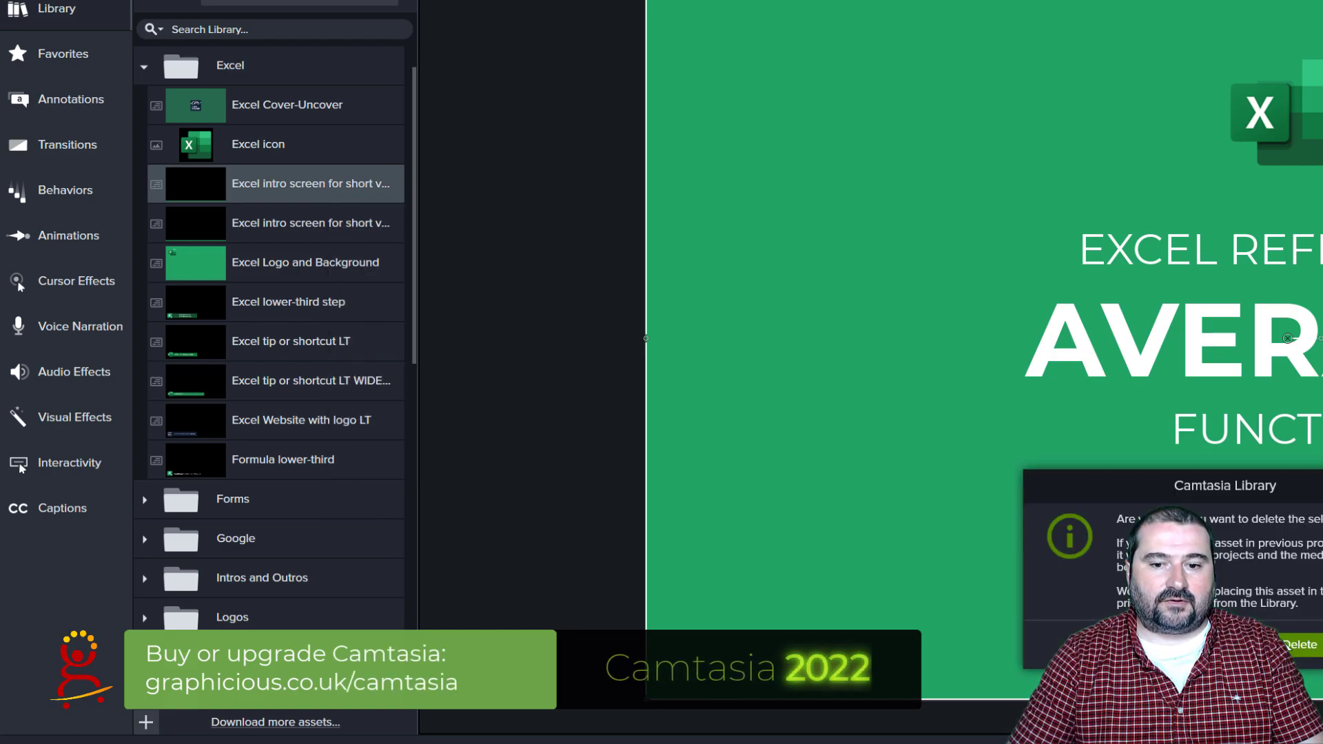